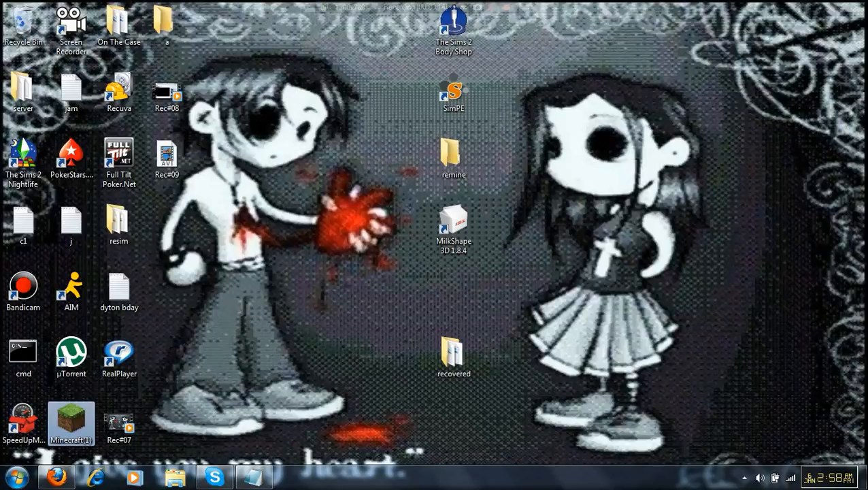
Launch Minecraft from the Minecraft(1) desktop shortcut to open the launcher.
{"action": "double_click", "coordinate": [71, 423]}
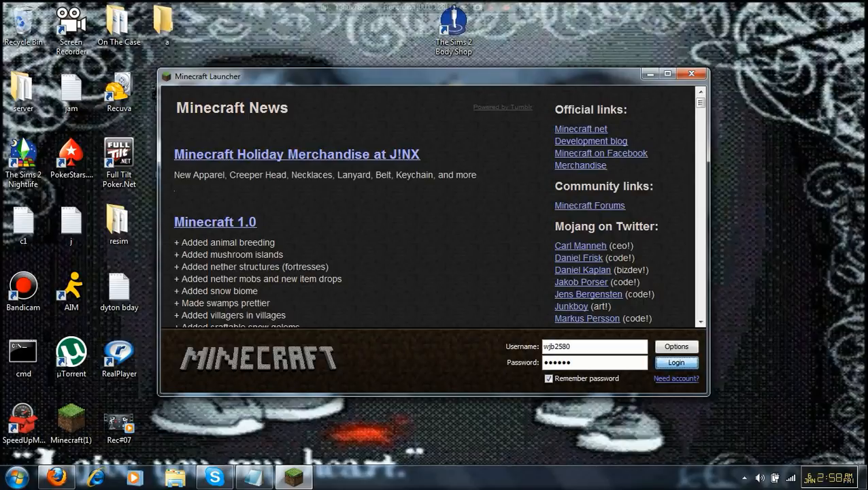
Log in through the launcher, relaunch, and log in again to reach the 1.0.0 title menu.
{"action": "left_click", "coordinate": [676, 362]}
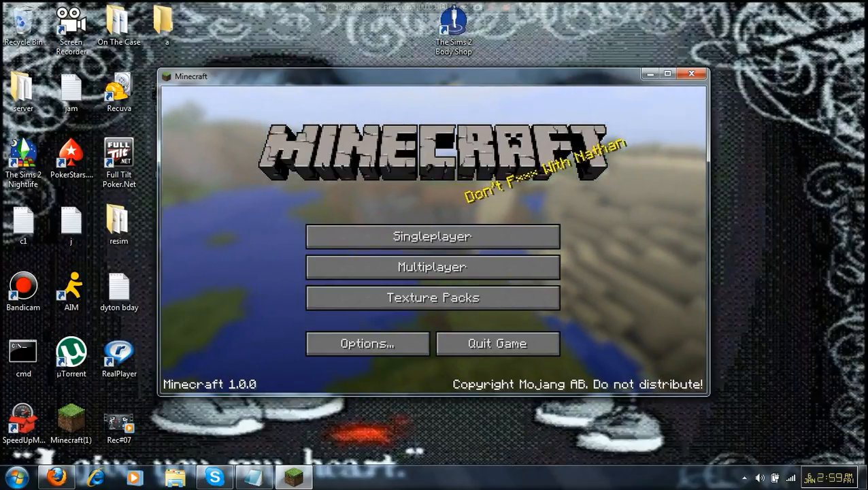
{"action": "left_click", "coordinate": [692, 73]}
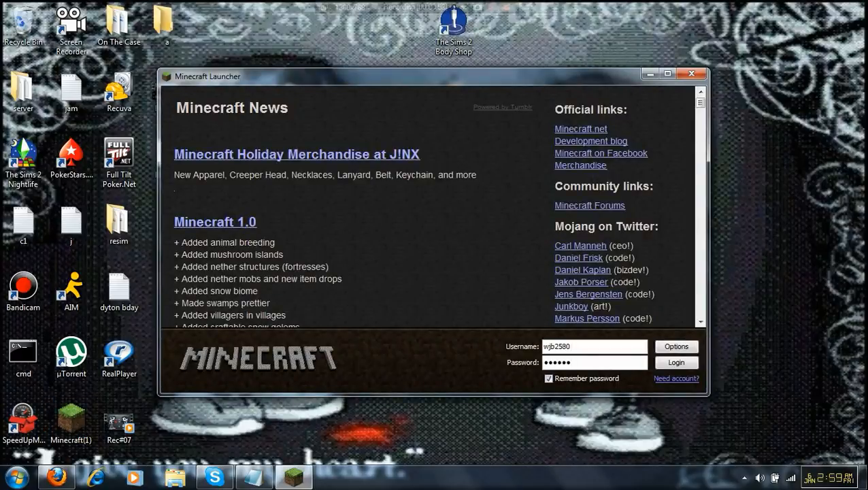
{"action": "left_click", "coordinate": [677, 362]}
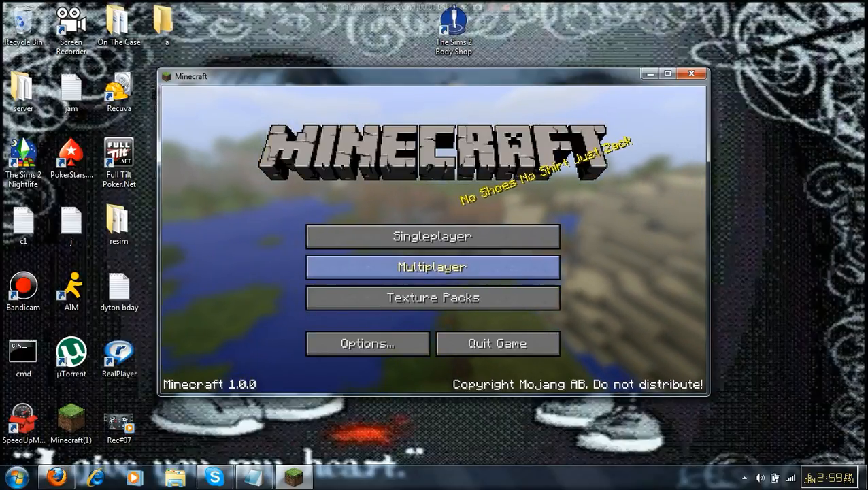
Join a server from the Play Multiplayer list and spawn into its world.
{"action": "left_click", "coordinate": [432, 266]}
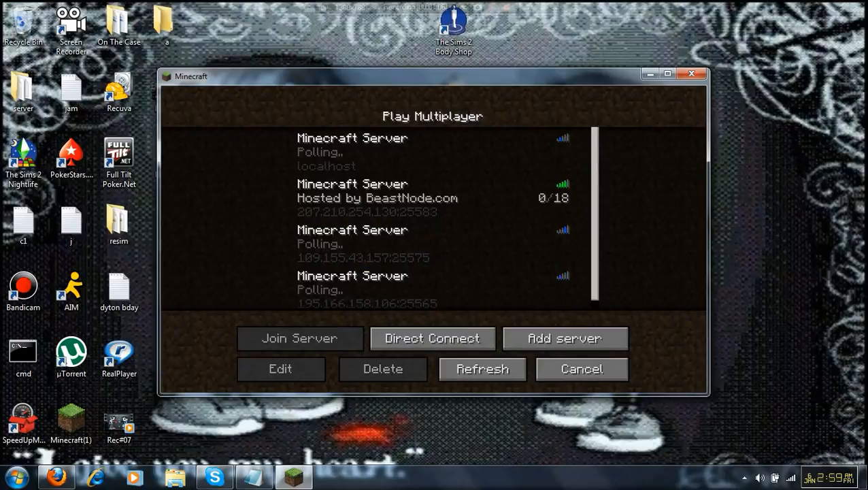
{"action": "left_click", "coordinate": [299, 338]}
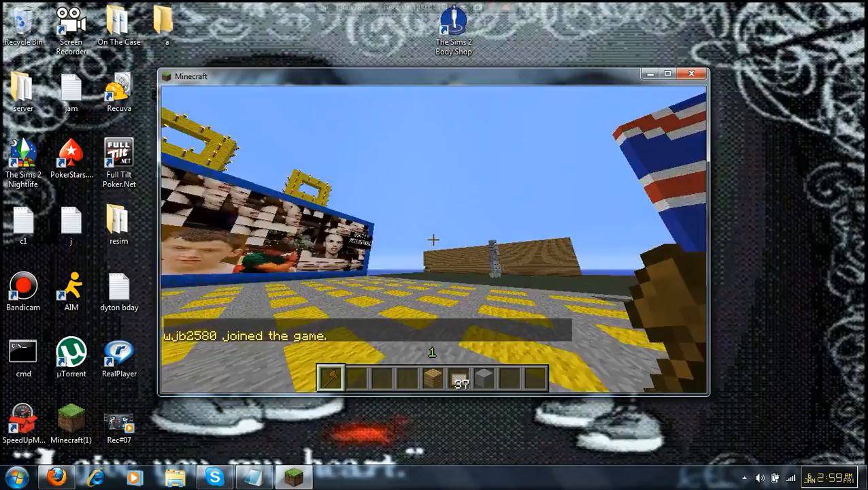
{"action": "mouse_move", "coordinate": [433, 240]}
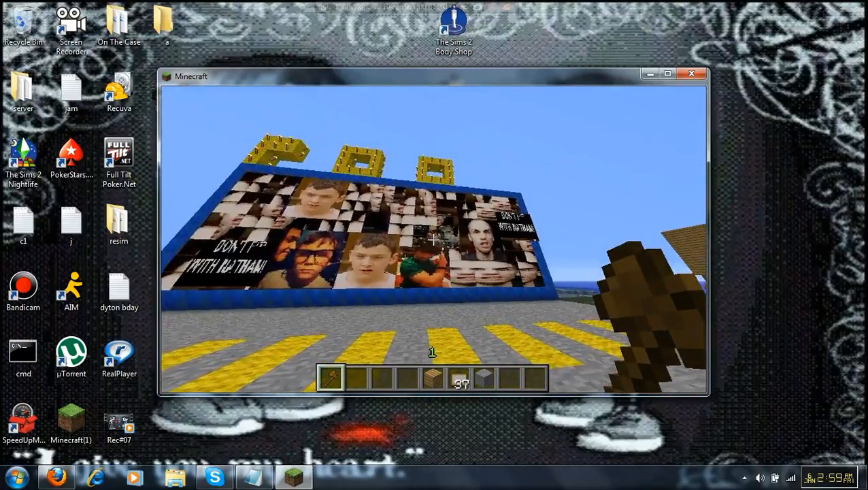
{"action": "mouse_move", "coordinate": [432, 239]}
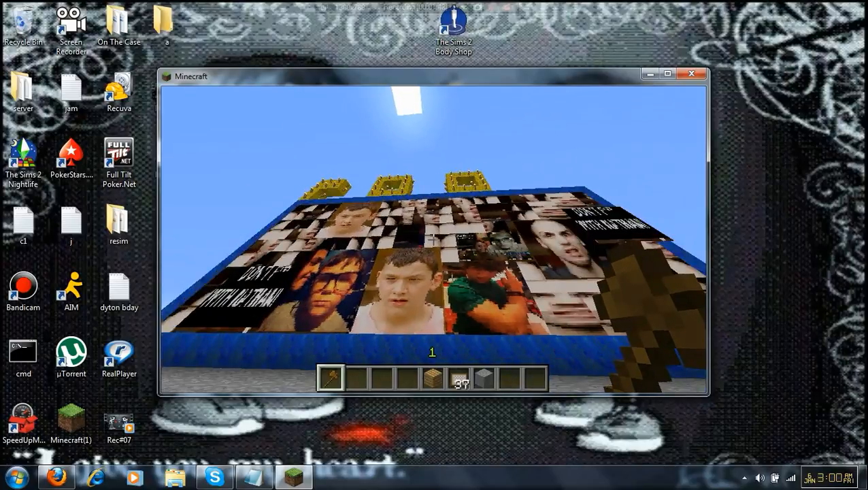
{"action": "mouse_move", "coordinate": [435, 238]}
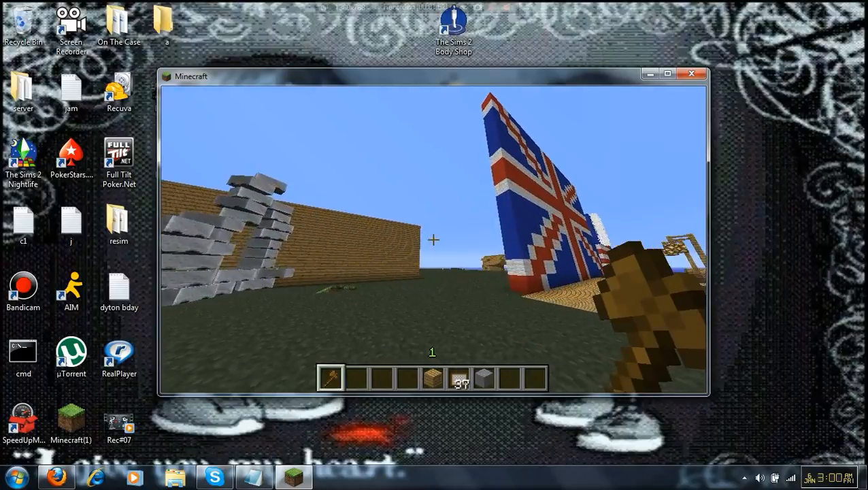
{"action": "mouse_move", "coordinate": [433, 239]}
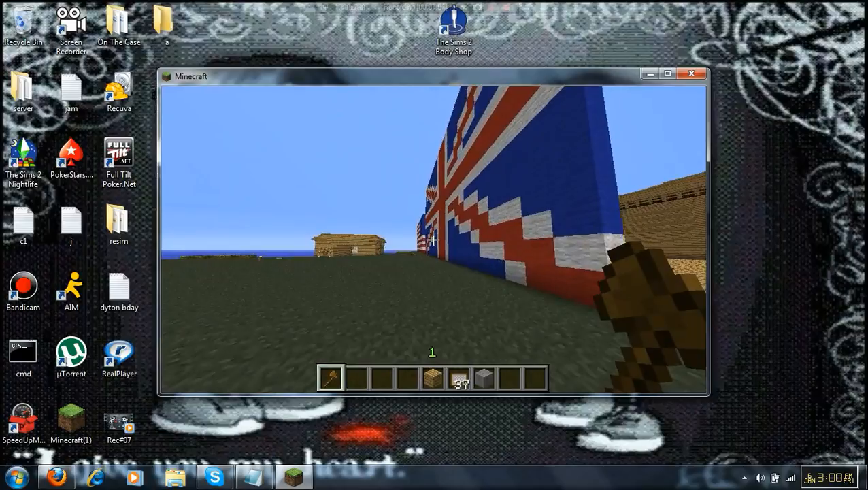
{"action": "mouse_move", "coordinate": [432, 238]}
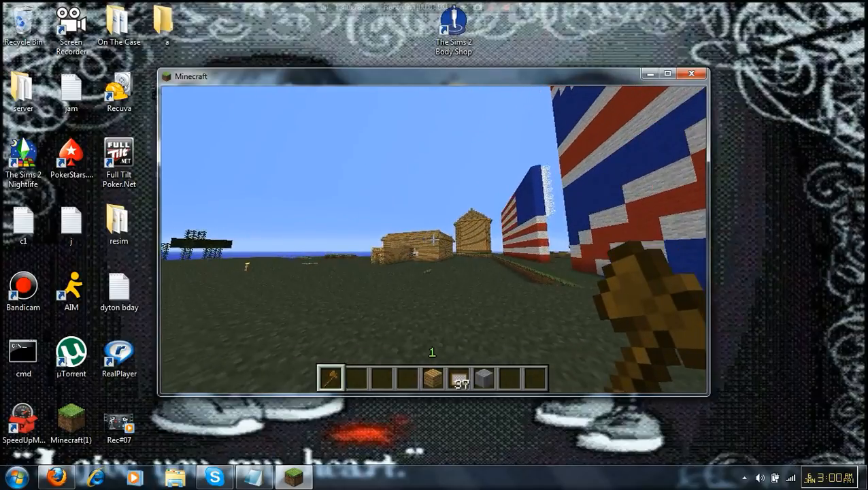
{"action": "mouse_move", "coordinate": [434, 238]}
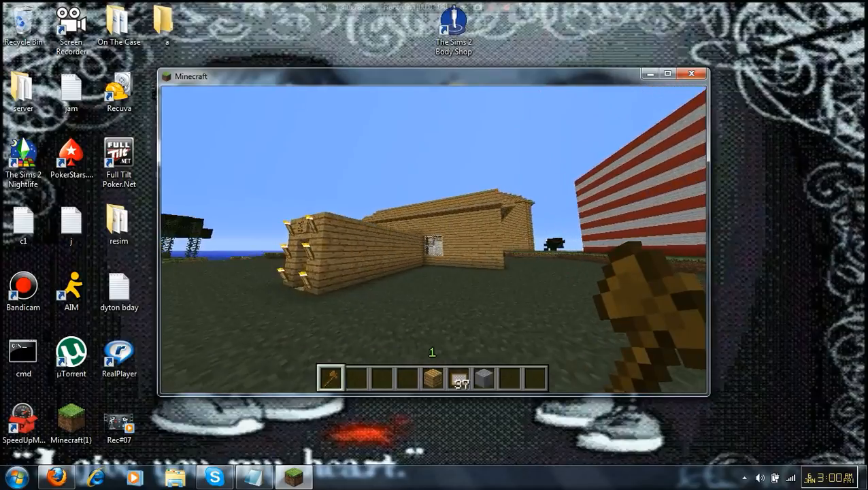
{"action": "mouse_move", "coordinate": [432, 238]}
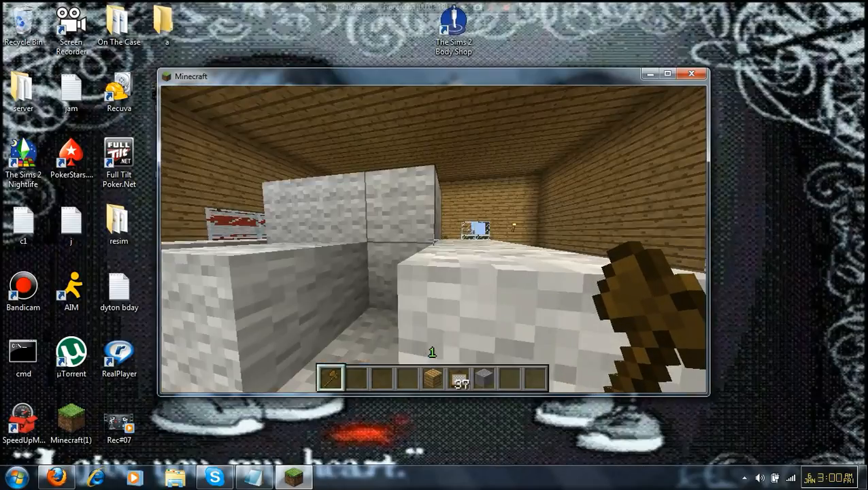
{"action": "mouse_move", "coordinate": [434, 239]}
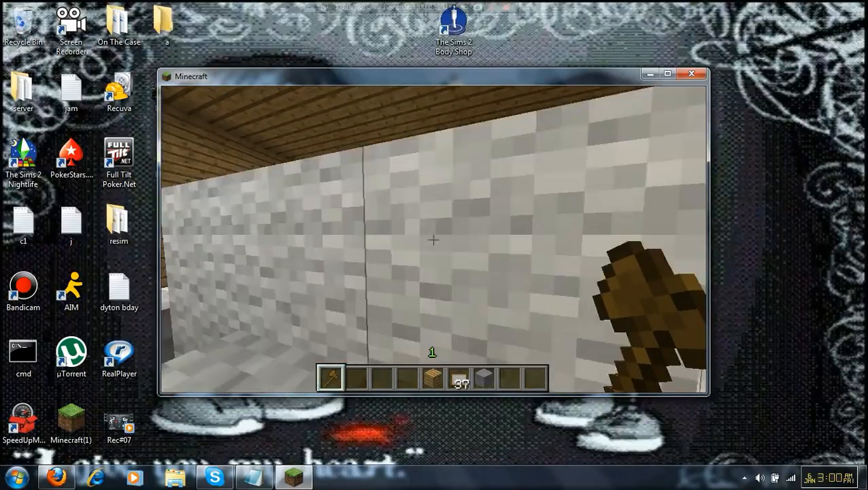
{"action": "mouse_move", "coordinate": [433, 241]}
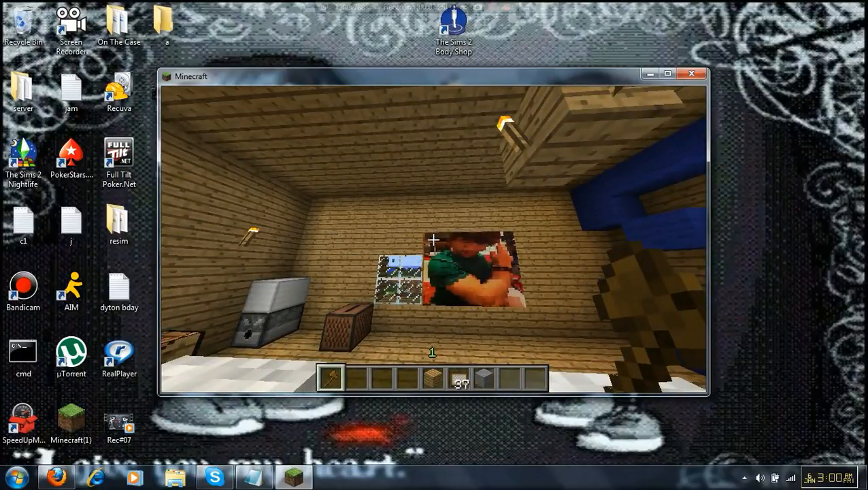
Disconnect from the multiplayer server and quit Minecraft.
{"action": "key", "text": "Escape"}
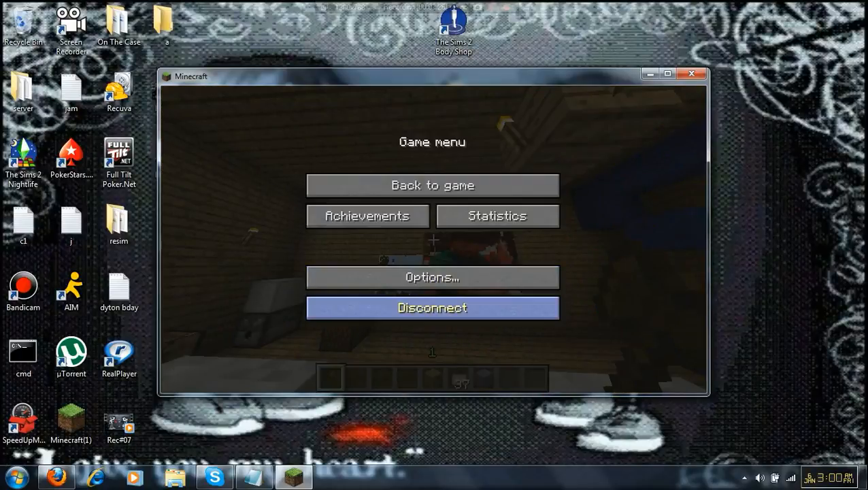
{"action": "left_click", "coordinate": [432, 308]}
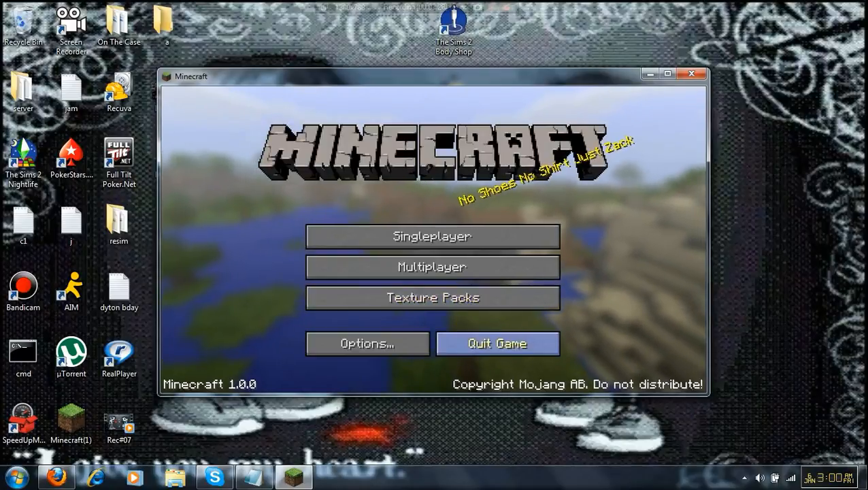
{"action": "left_click", "coordinate": [692, 74]}
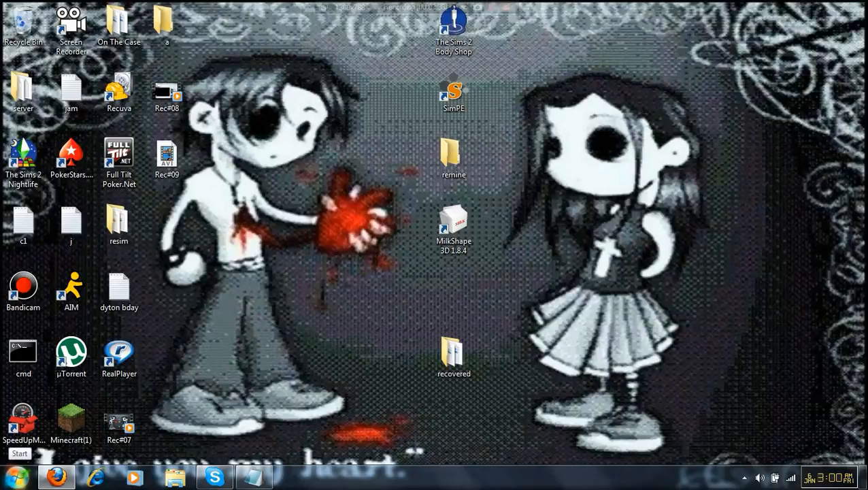
Search the Windows Start menu for 'ru' to find the Run program.
{"action": "left_click", "coordinate": [15, 476]}
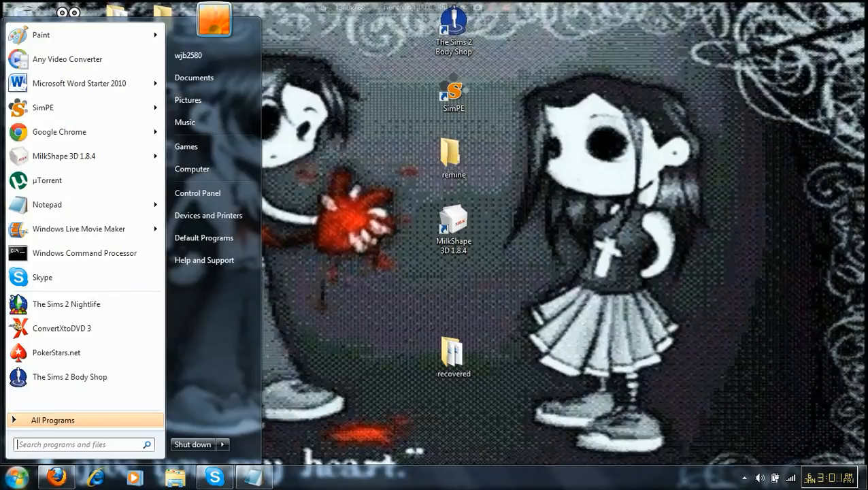
{"action": "type", "text": "r"}
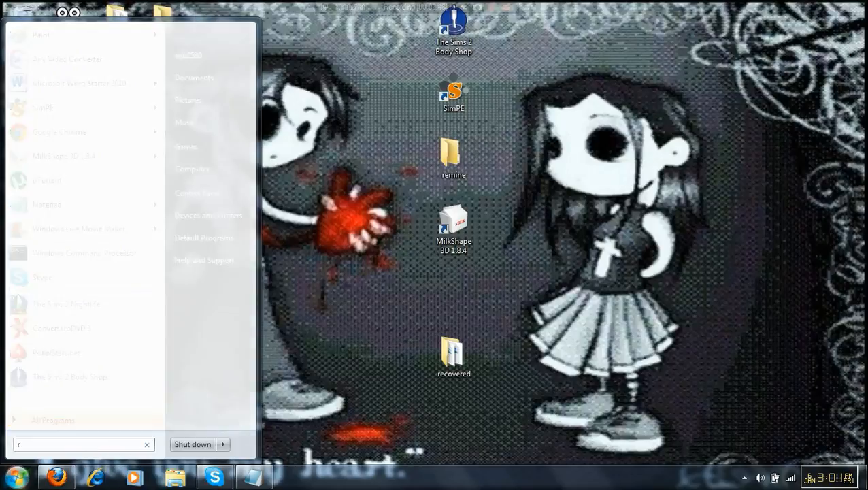
{"action": "type", "text": "u"}
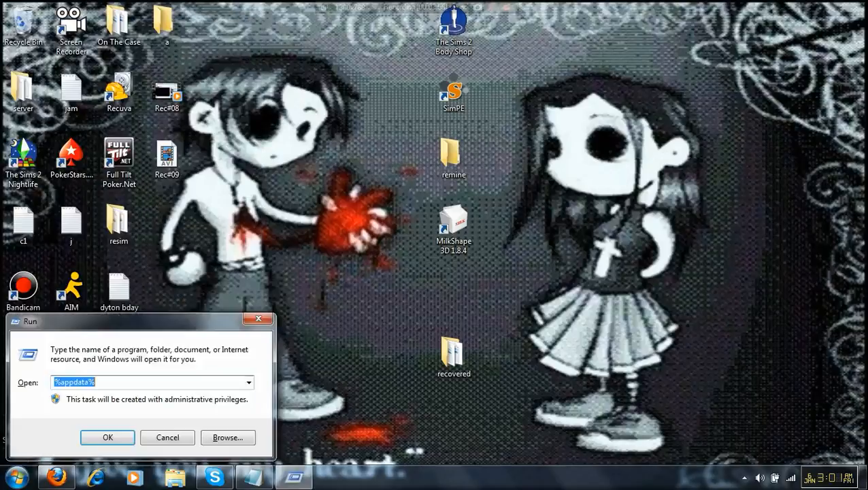
Browse from Roaming into .minecraft\bin and bring up options for the minecraft JAR file.
{"action": "left_click", "coordinate": [107, 438]}
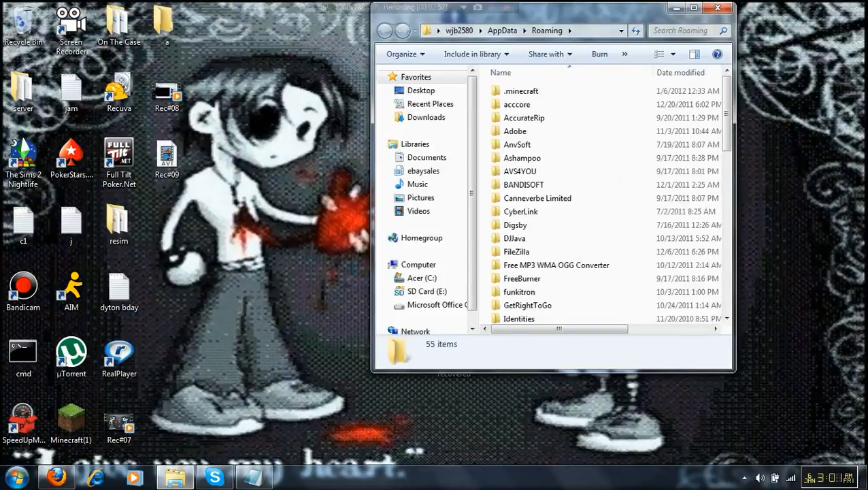
{"action": "mouse_move", "coordinate": [517, 104]}
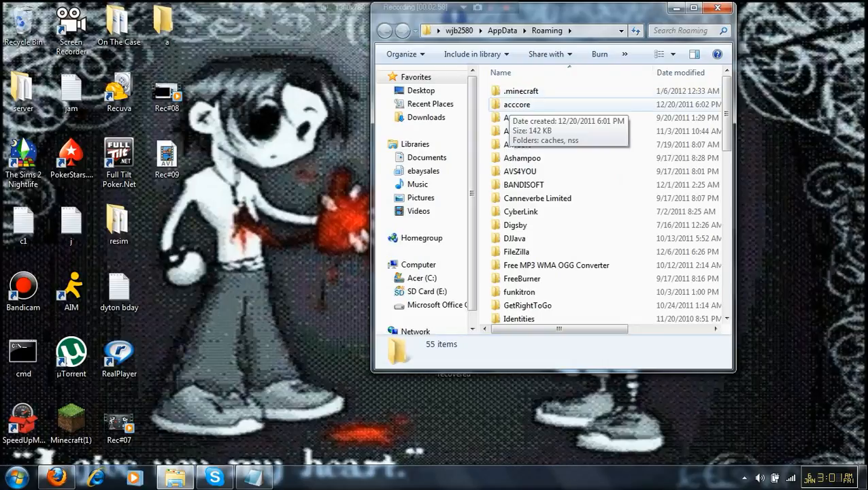
{"action": "mouse_move", "coordinate": [521, 90]}
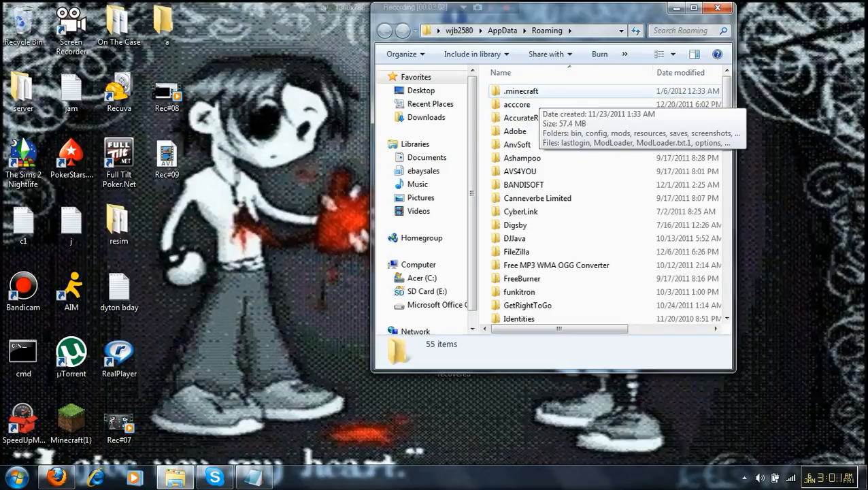
{"action": "double_click", "coordinate": [521, 91]}
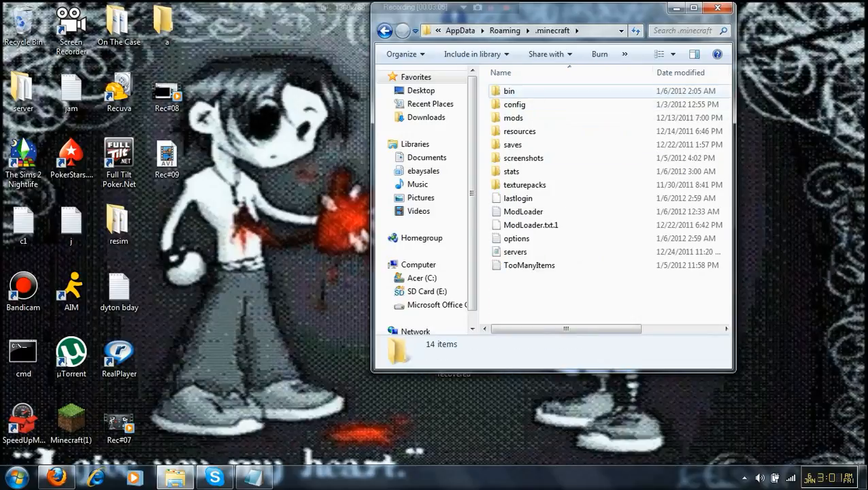
{"action": "double_click", "coordinate": [509, 91]}
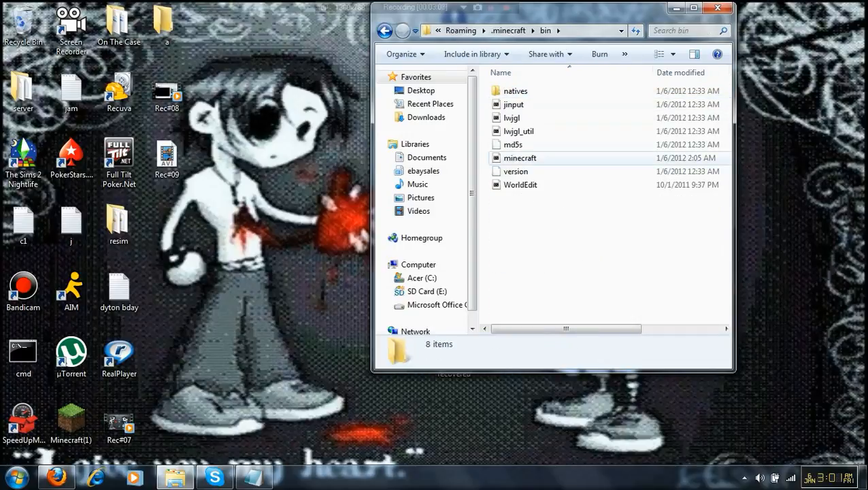
{"action": "left_click", "coordinate": [515, 171]}
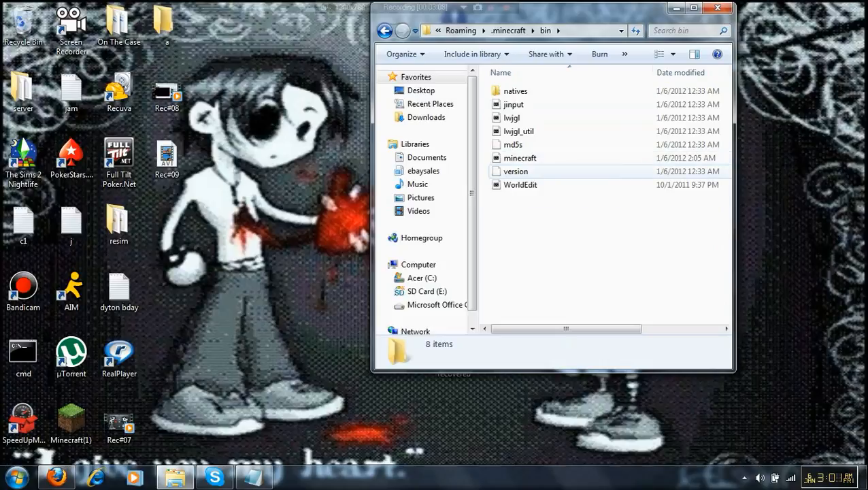
{"action": "right_click", "coordinate": [520, 157]}
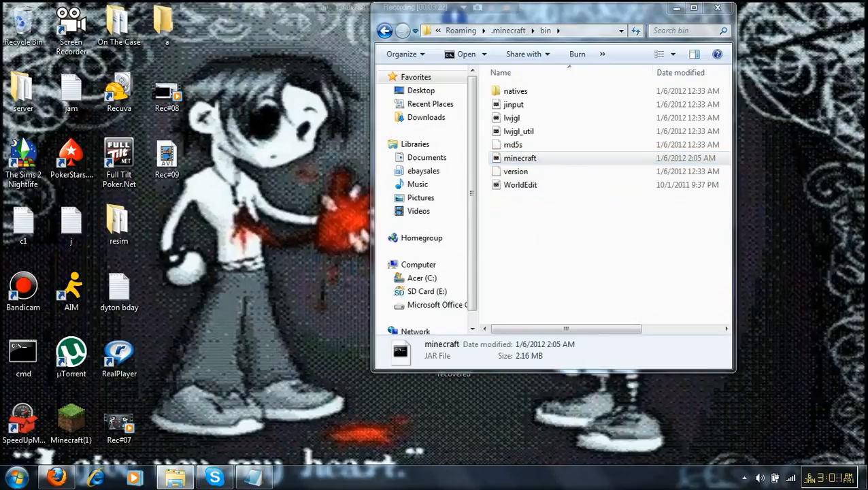
Open minecraft.jar in WinRAR, dismiss the nag, and preview title/mojang.png.
{"action": "double_click", "coordinate": [520, 157]}
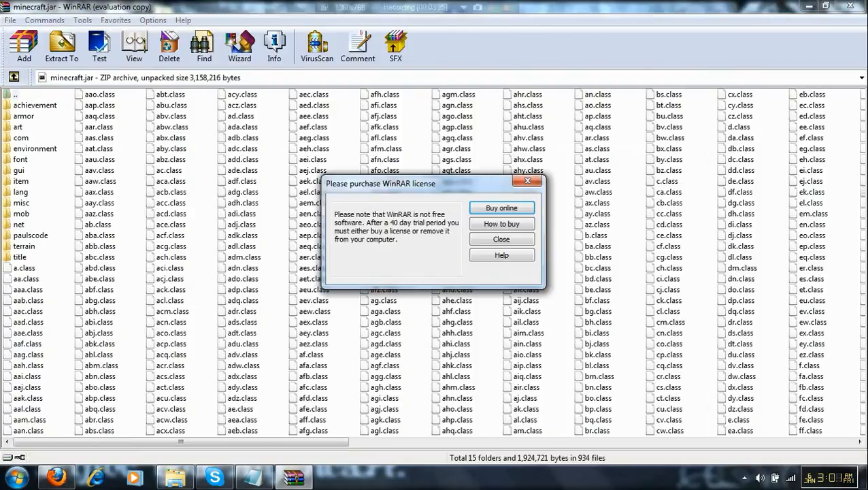
{"action": "left_click", "coordinate": [501, 239]}
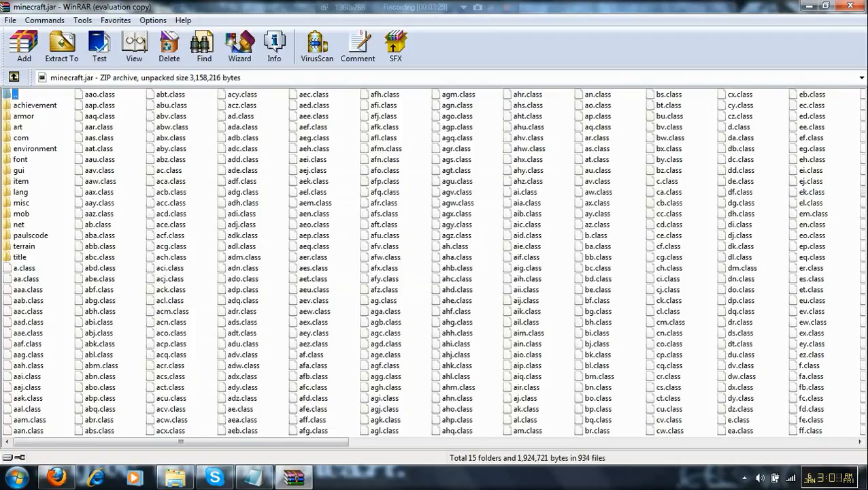
{"action": "double_click", "coordinate": [19, 257]}
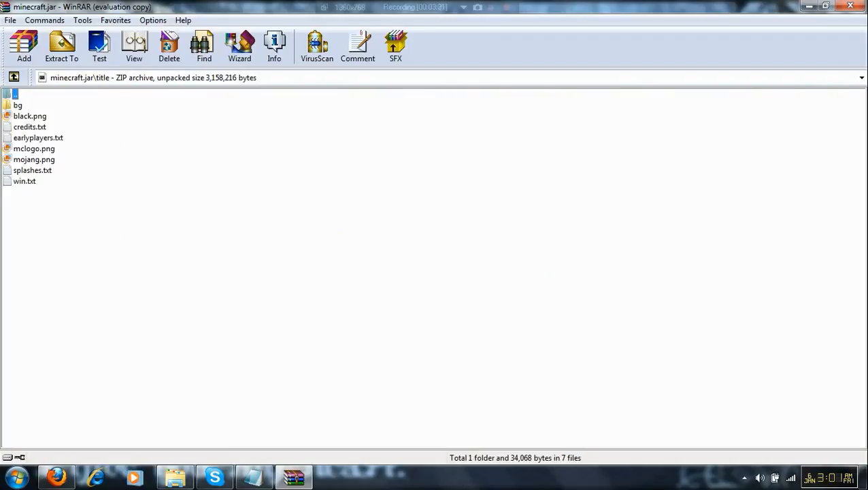
{"action": "left_click", "coordinate": [34, 159]}
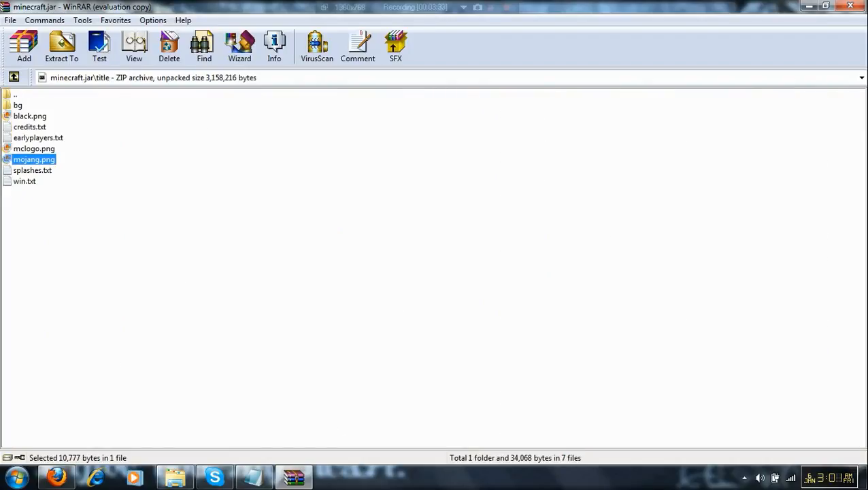
{"action": "double_click", "coordinate": [34, 160]}
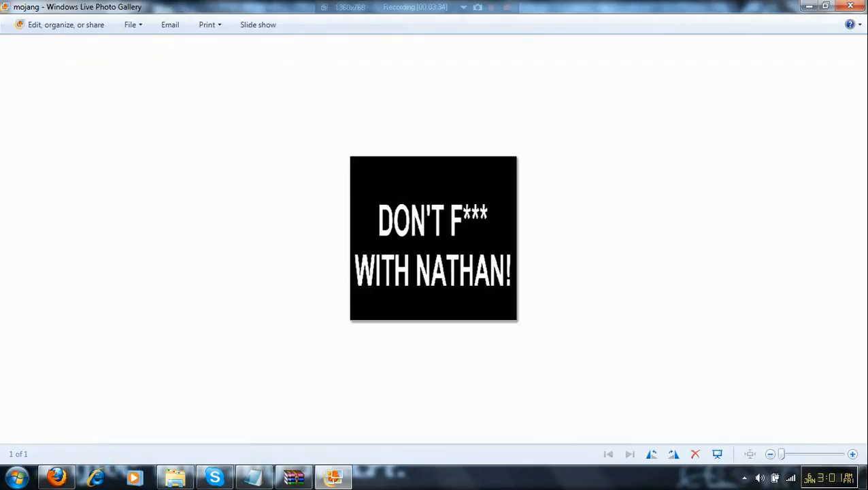
{"action": "left_click", "coordinate": [294, 477]}
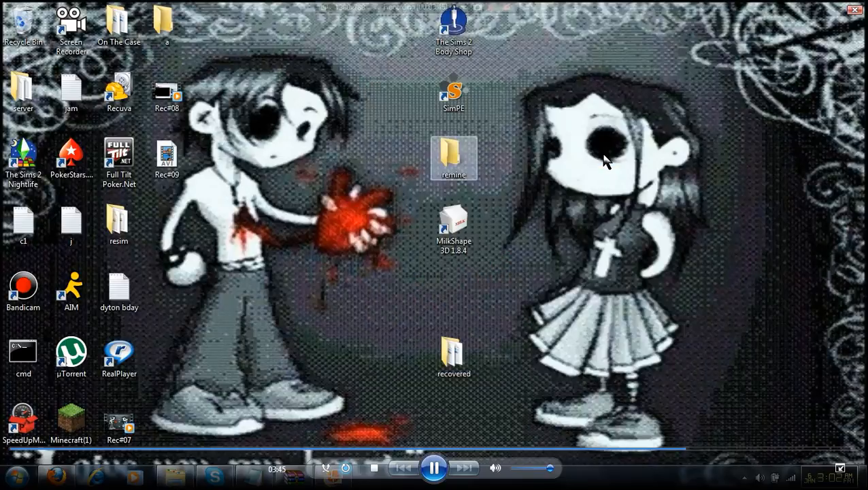
View the kz image in the desktop remine folder, then return to WinRAR.
{"action": "double_click", "coordinate": [453, 157]}
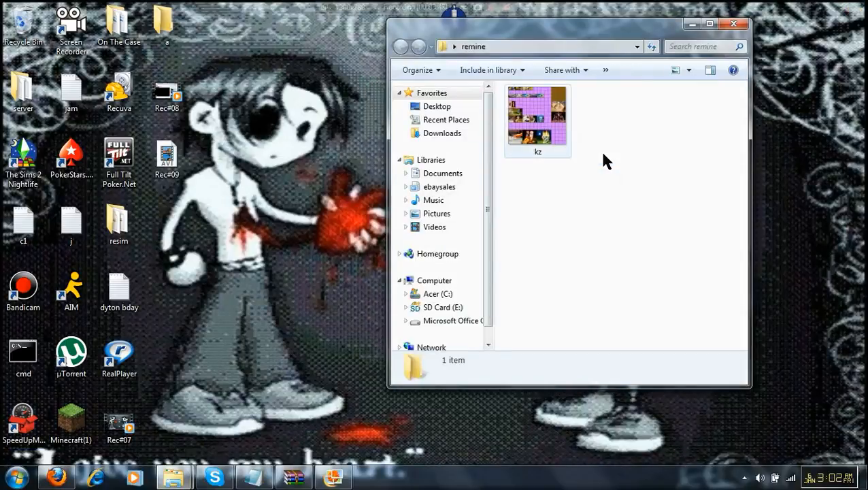
{"action": "left_click", "coordinate": [734, 23]}
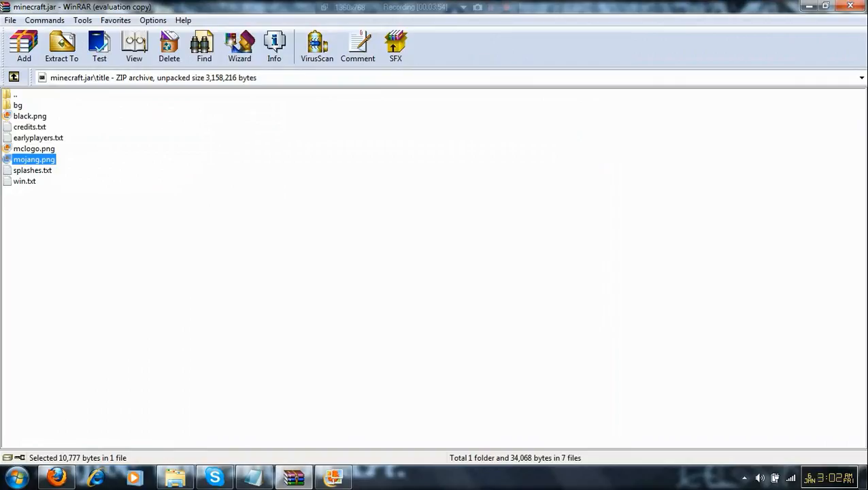
Go up to the minecraft.jar root and into the art folder showing kz.png.
{"action": "double_click", "coordinate": [32, 170]}
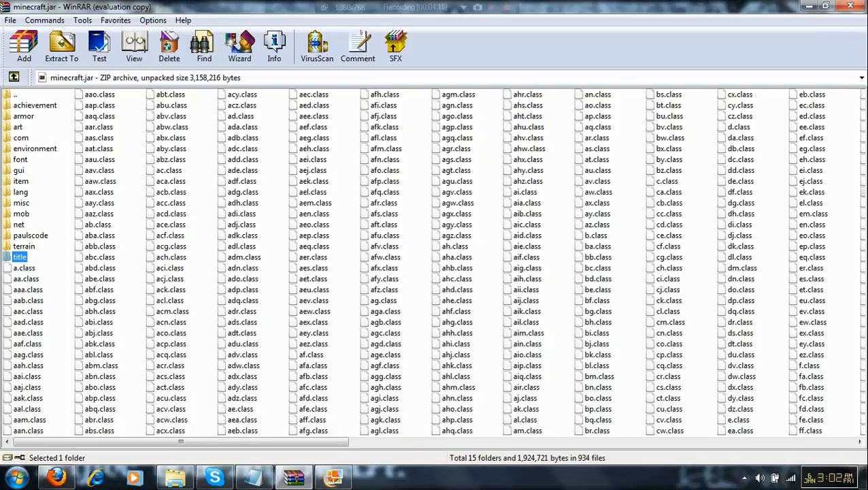
{"action": "double_click", "coordinate": [19, 127]}
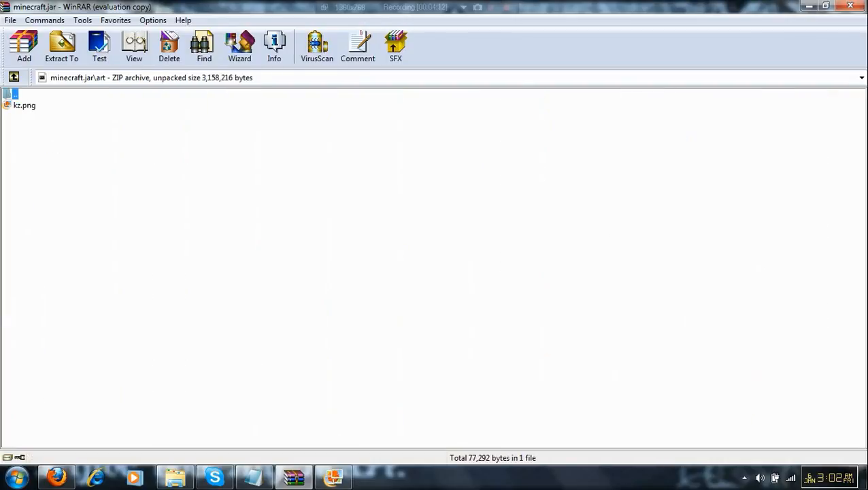